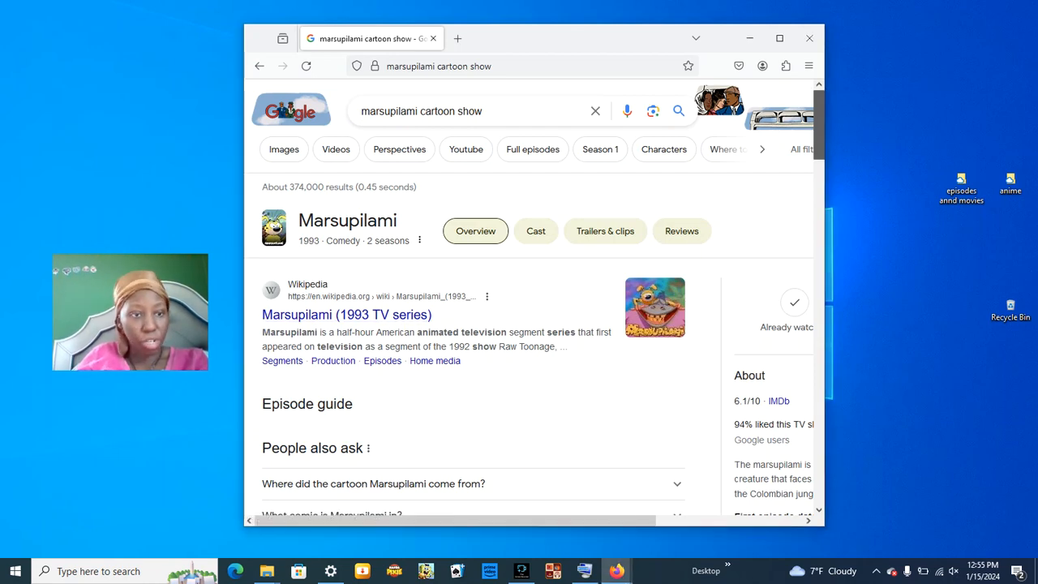
# - Scroll the 'marsupilami cartoon show' results down to the Marsupilami (2000 TV series) Wikipedia link
pyautogui.scroll(-3)
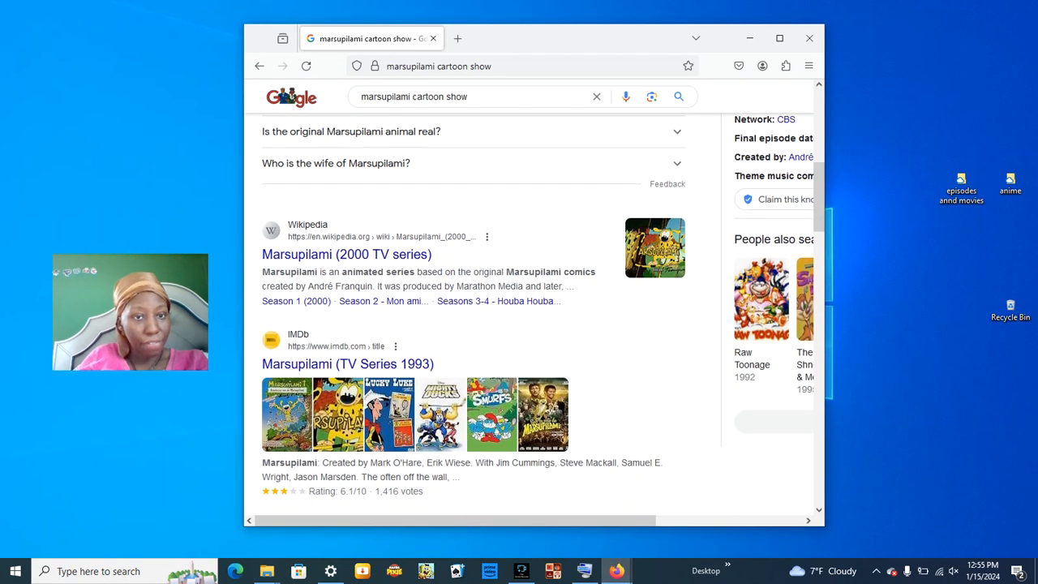
# - Load the Marsupilami (2000 TV series) article and scroll to its Season 2 and Seasons 3-4 headings
pyautogui.click(348, 253)
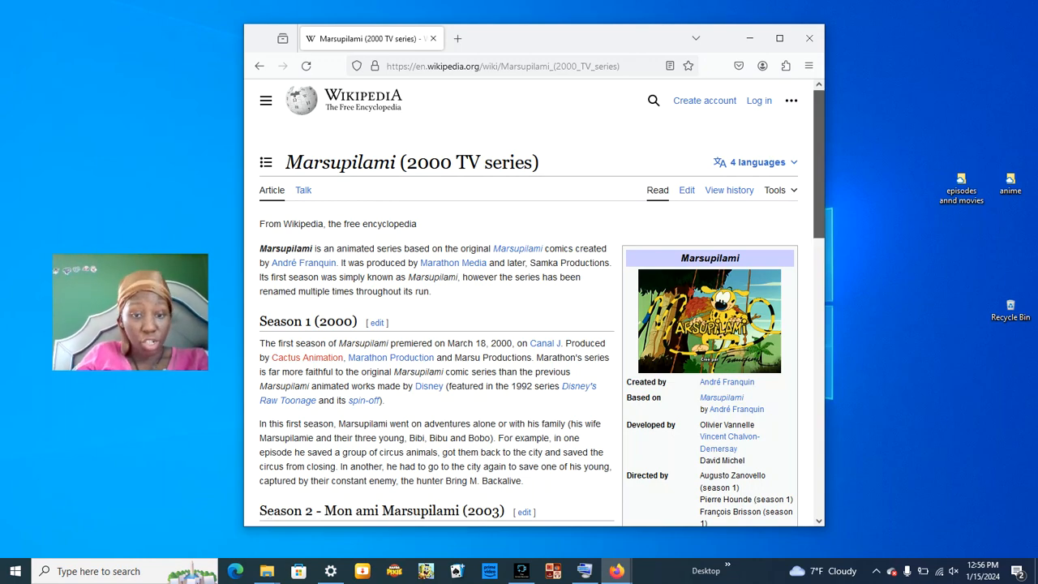
pyautogui.scroll(-3)
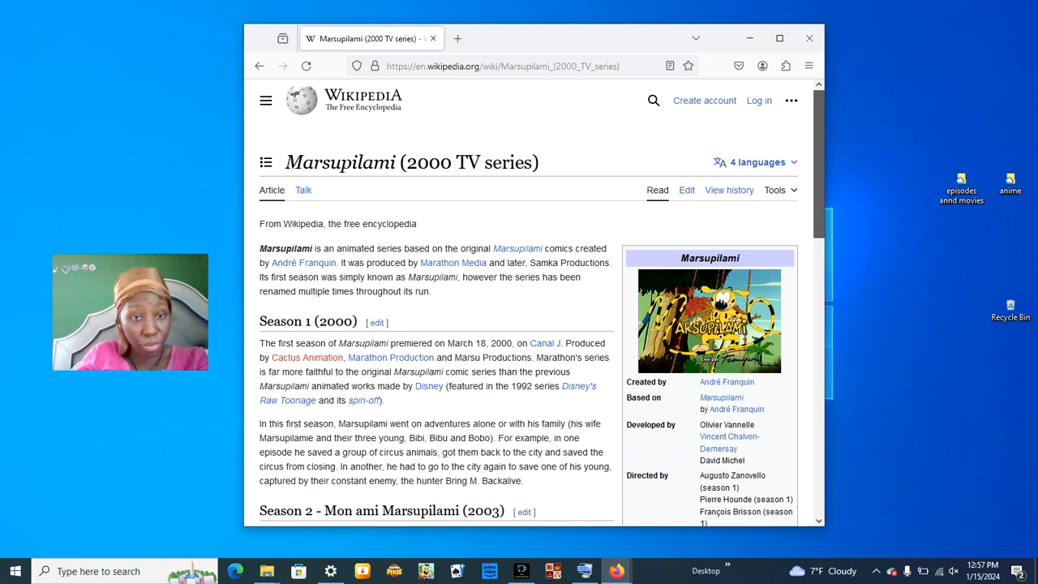
pyautogui.scroll(-3)
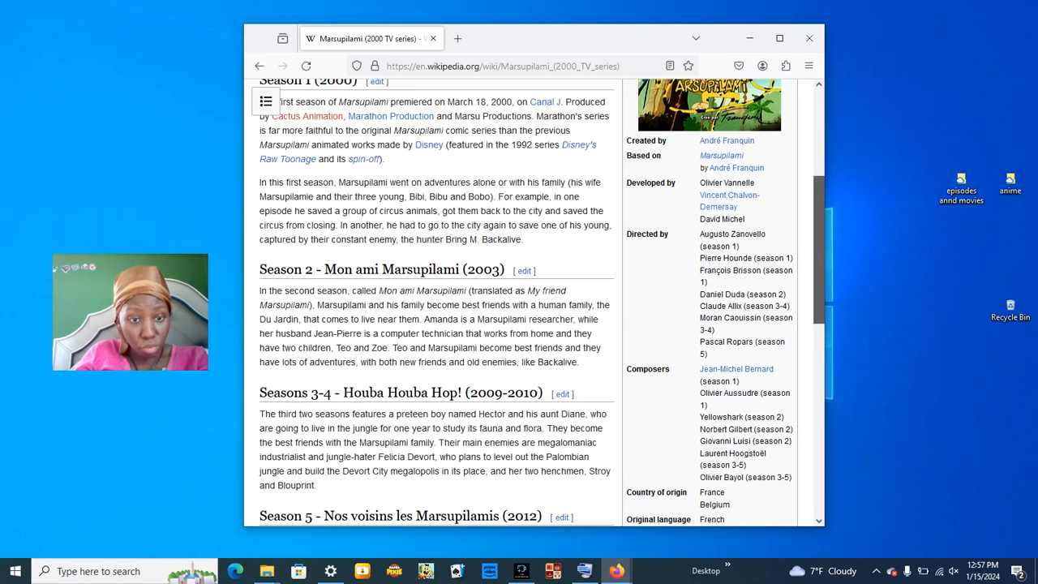